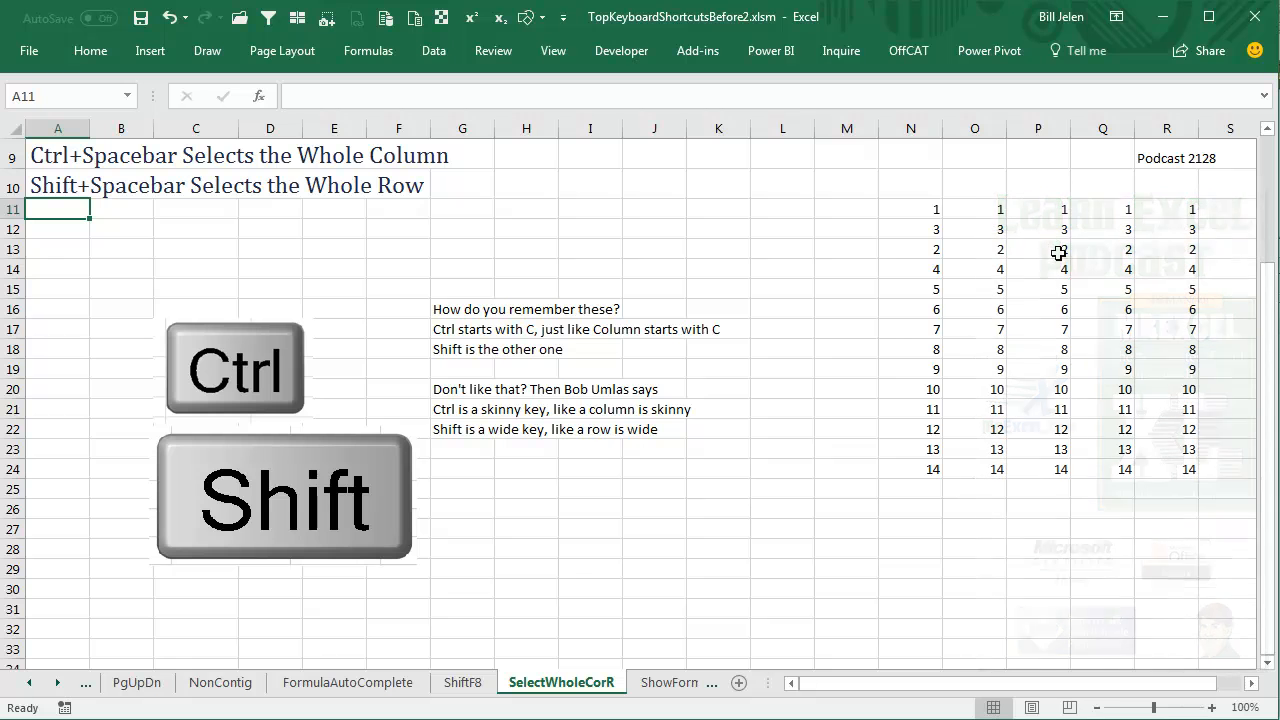
# Pick cell P13 as the anchor for selecting column P.
pyautogui.click(1037, 248)
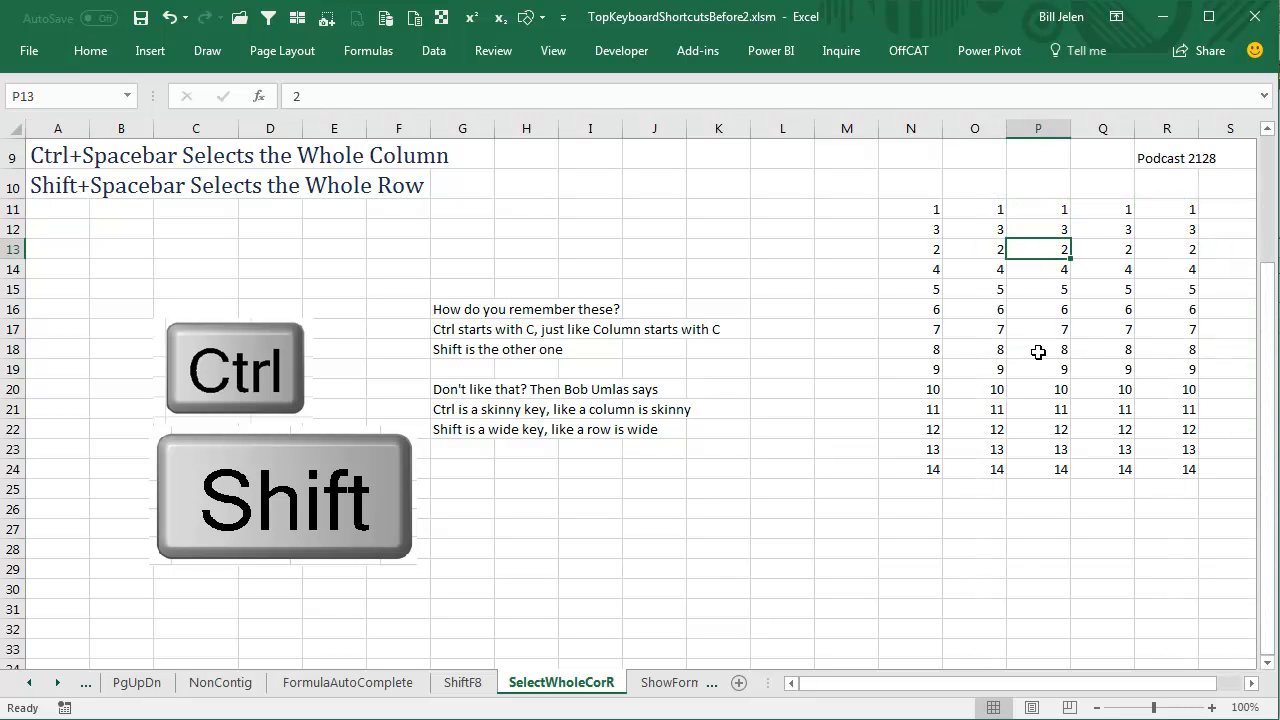
pyautogui.moveTo(995, 407)
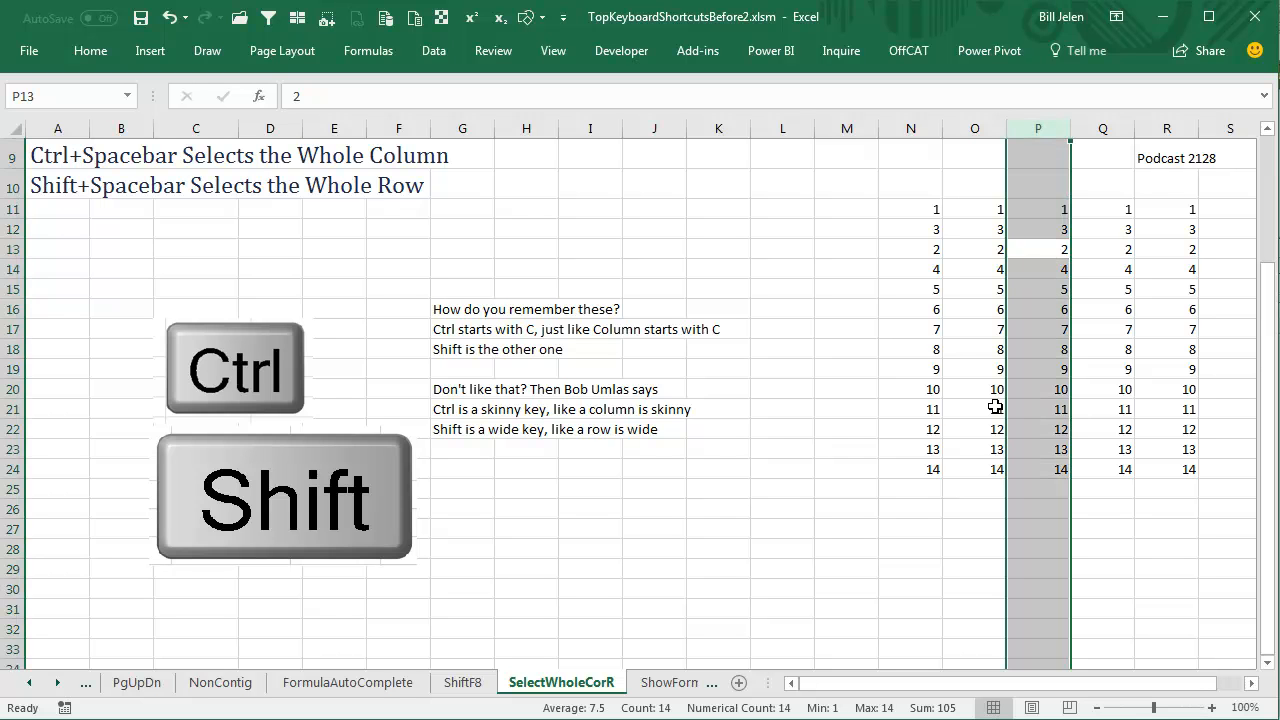
# Pick a cell in row 13, the row of 2s, before selecting it whole.
pyautogui.click(974, 249)
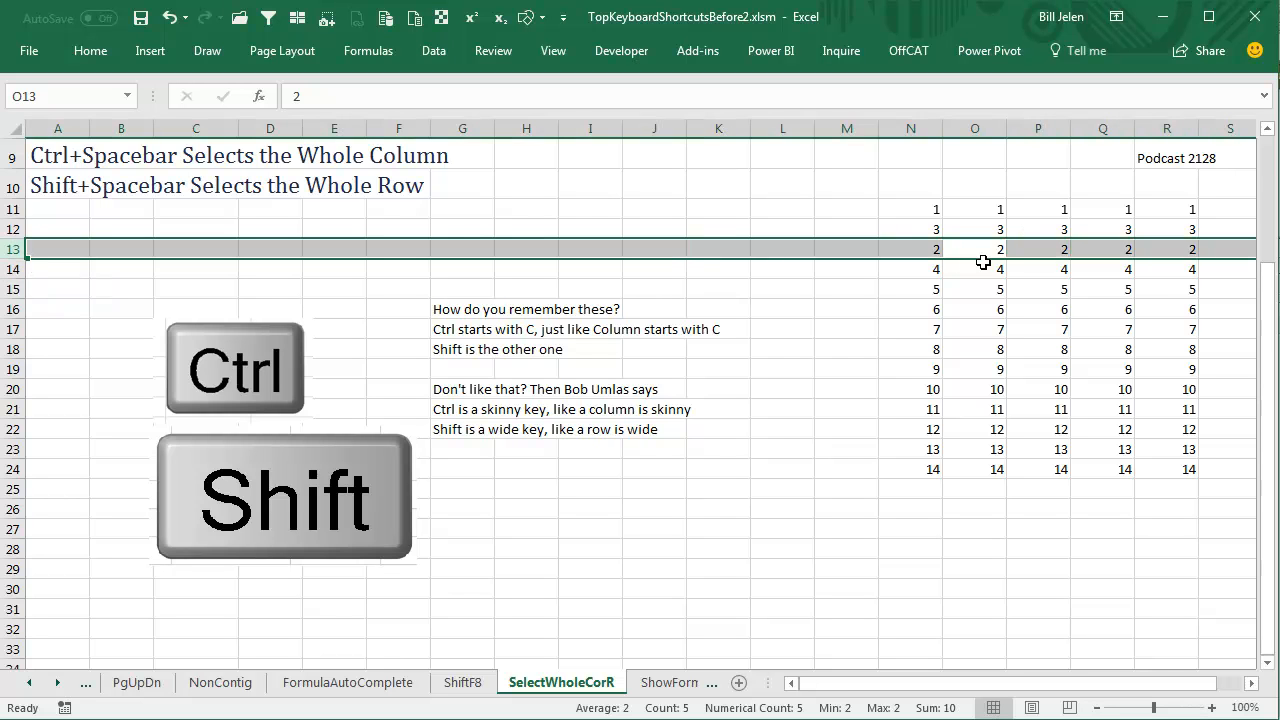
pyautogui.moveTo(980, 268)
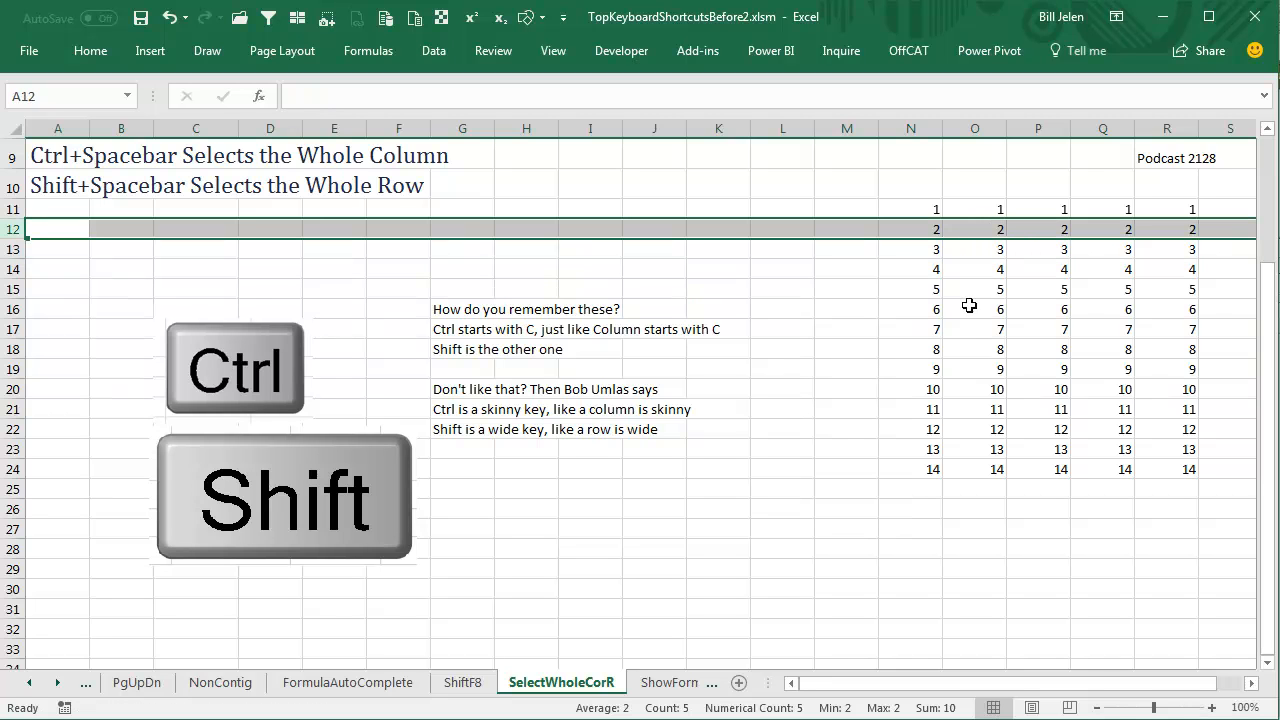
pyautogui.moveTo(1040, 351)
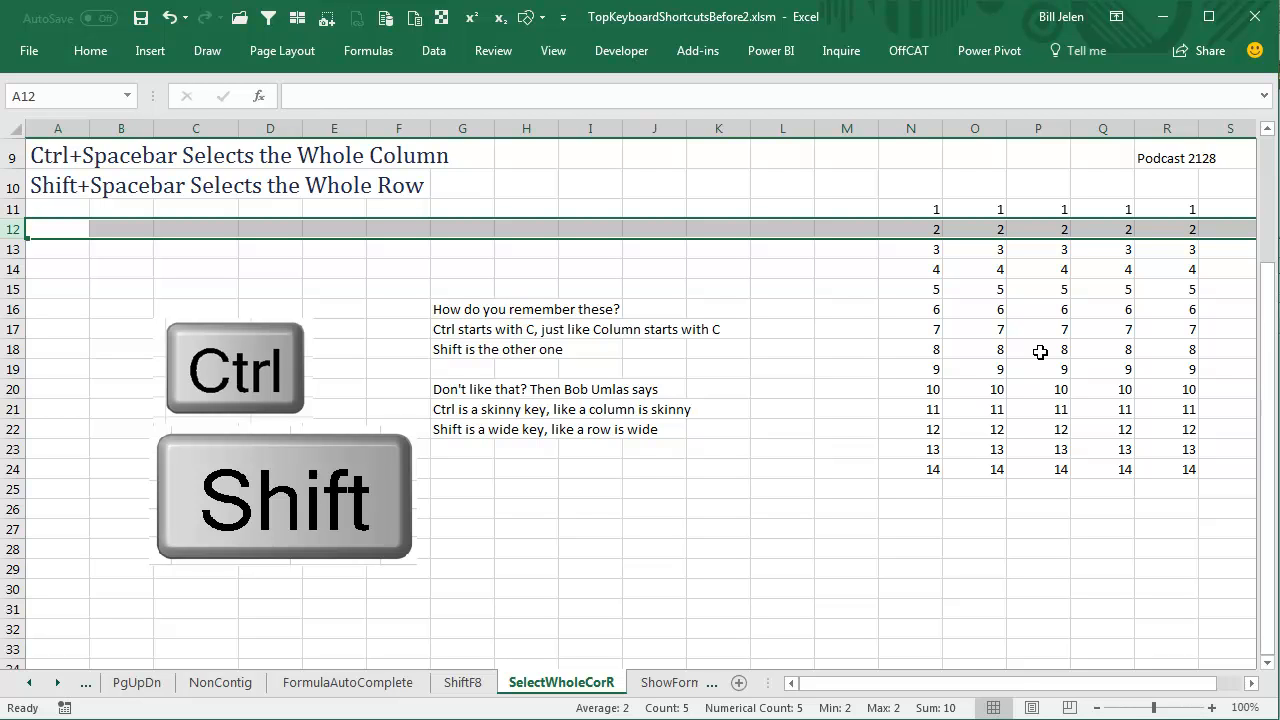
pyautogui.moveTo(1017, 372)
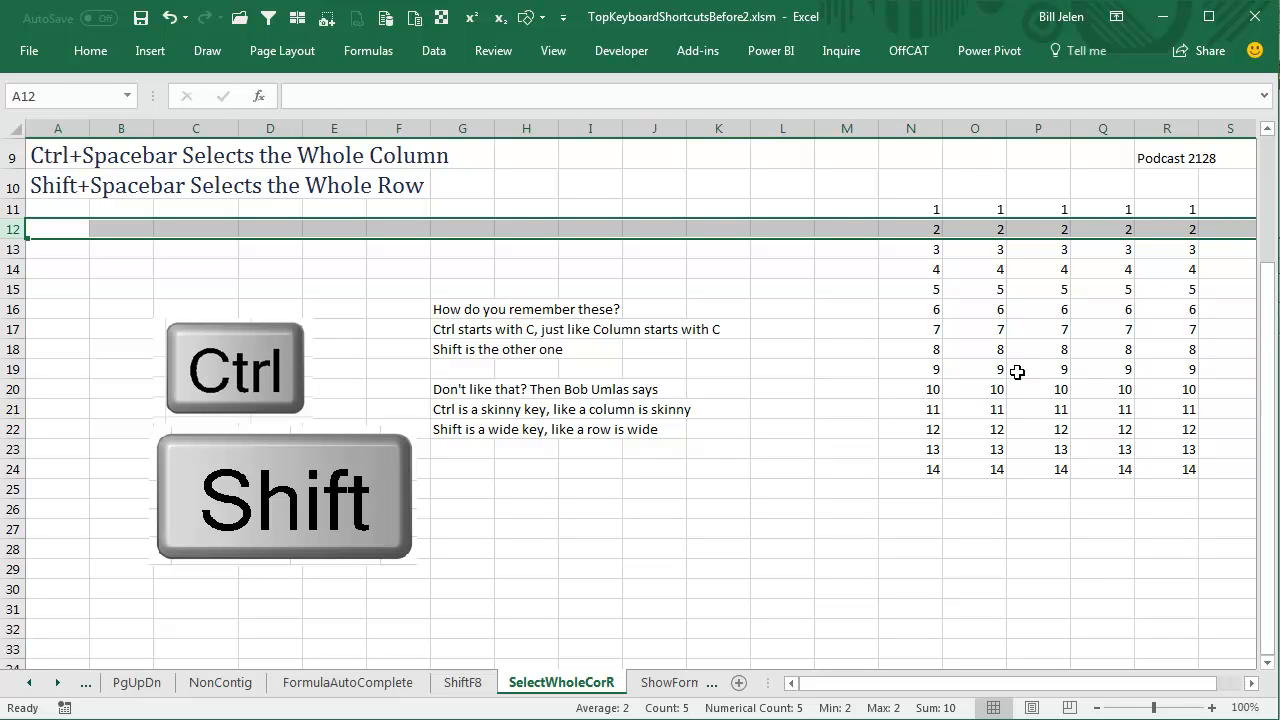
# Pick cell P16 in column P and drag down the column cells.
pyautogui.click(1037, 309)
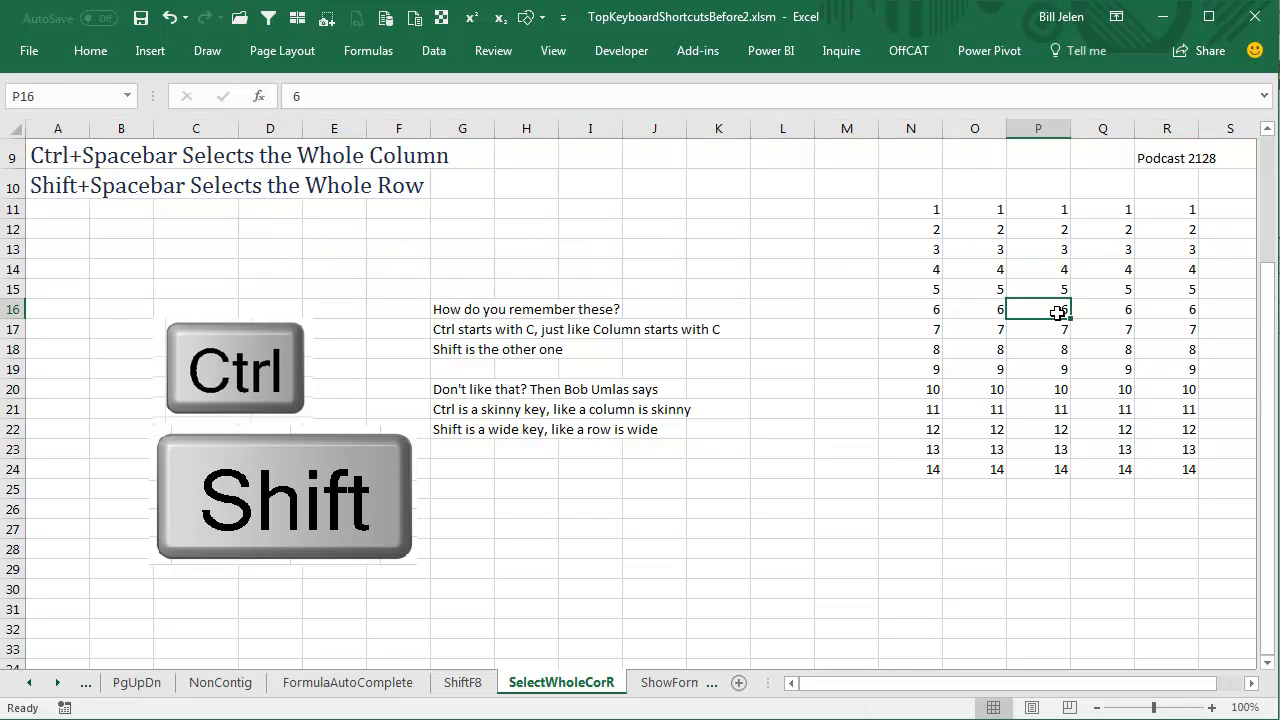
pyautogui.moveTo(633, 354)
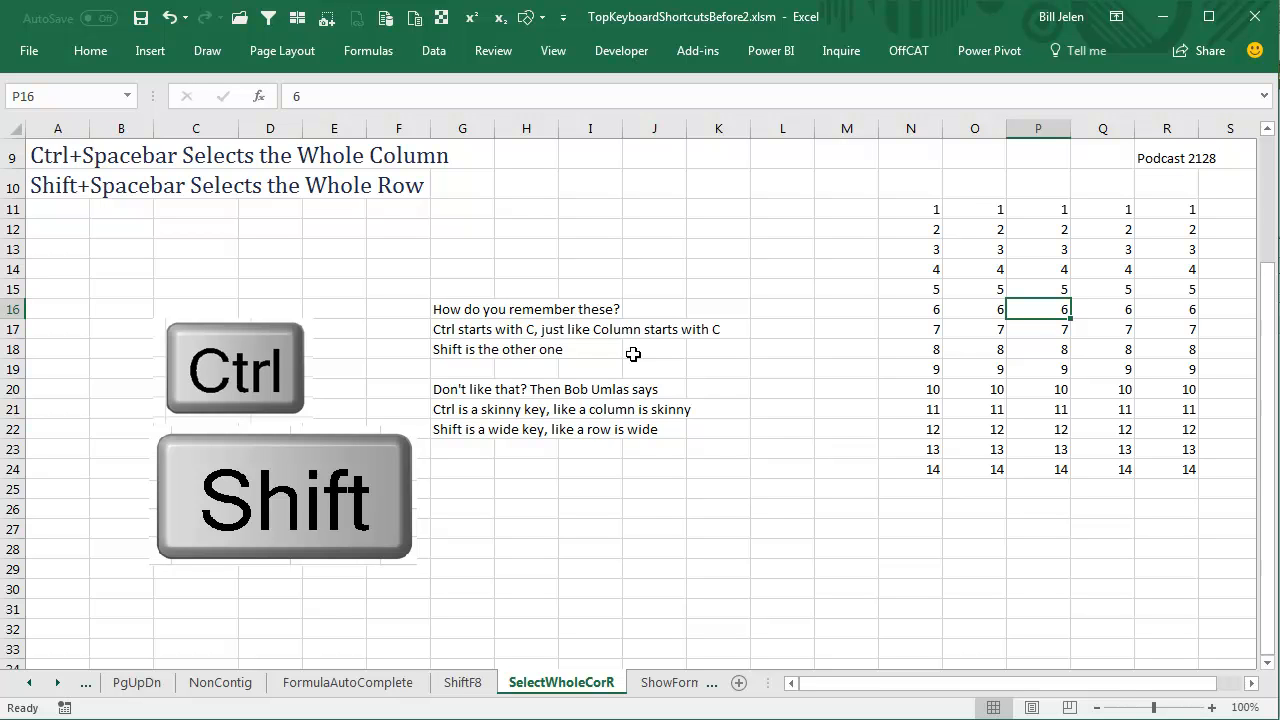
pyautogui.moveTo(610, 433)
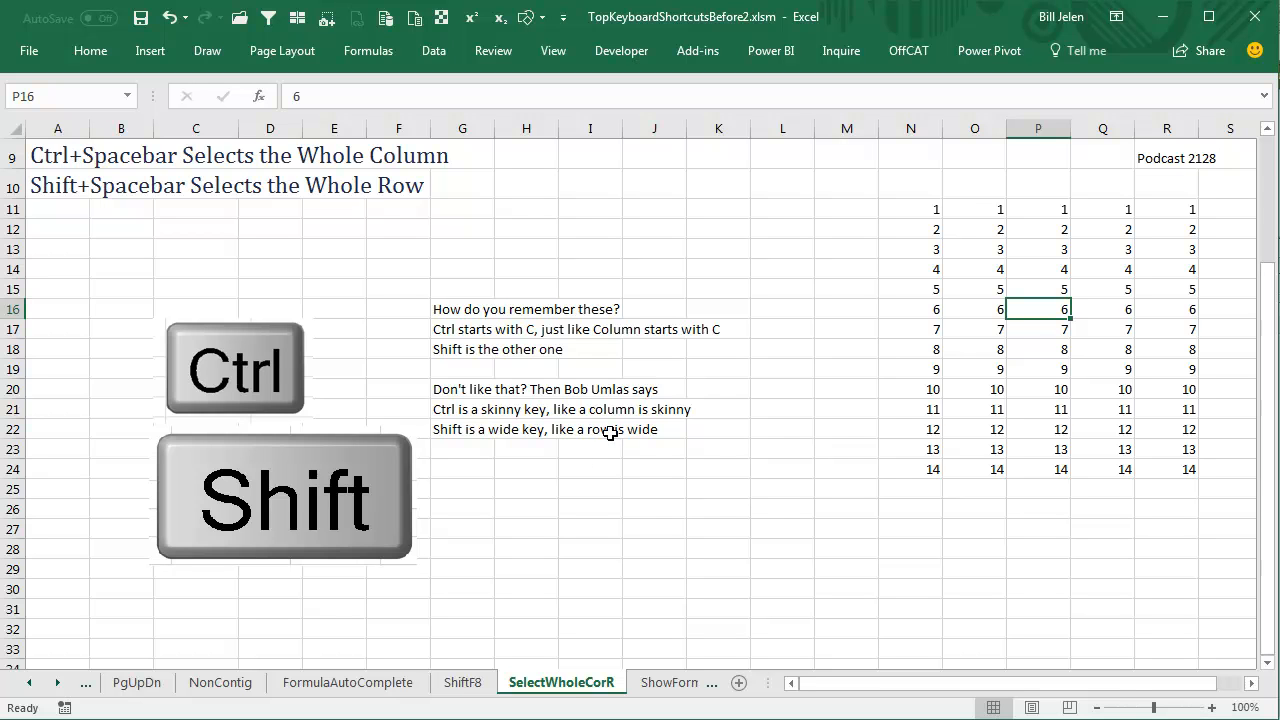
pyautogui.moveTo(230, 362)
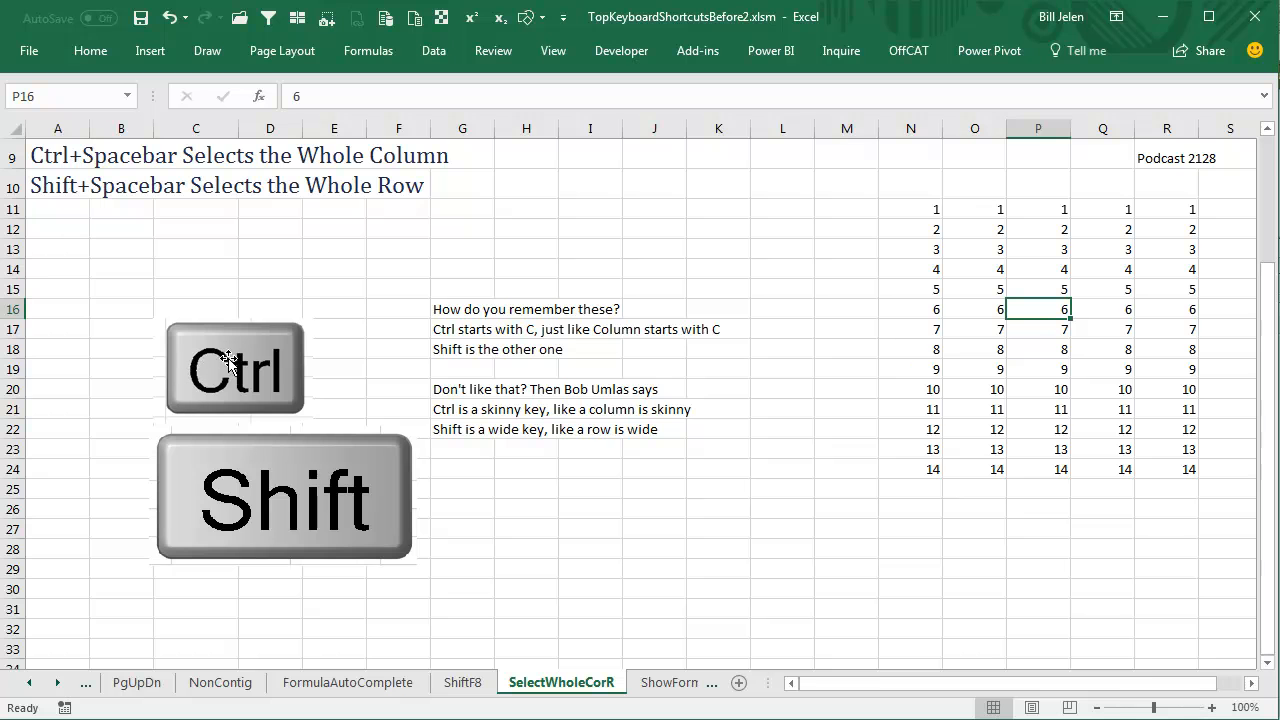
pyautogui.moveTo(1038, 209); pyautogui.dragTo(1038, 269)
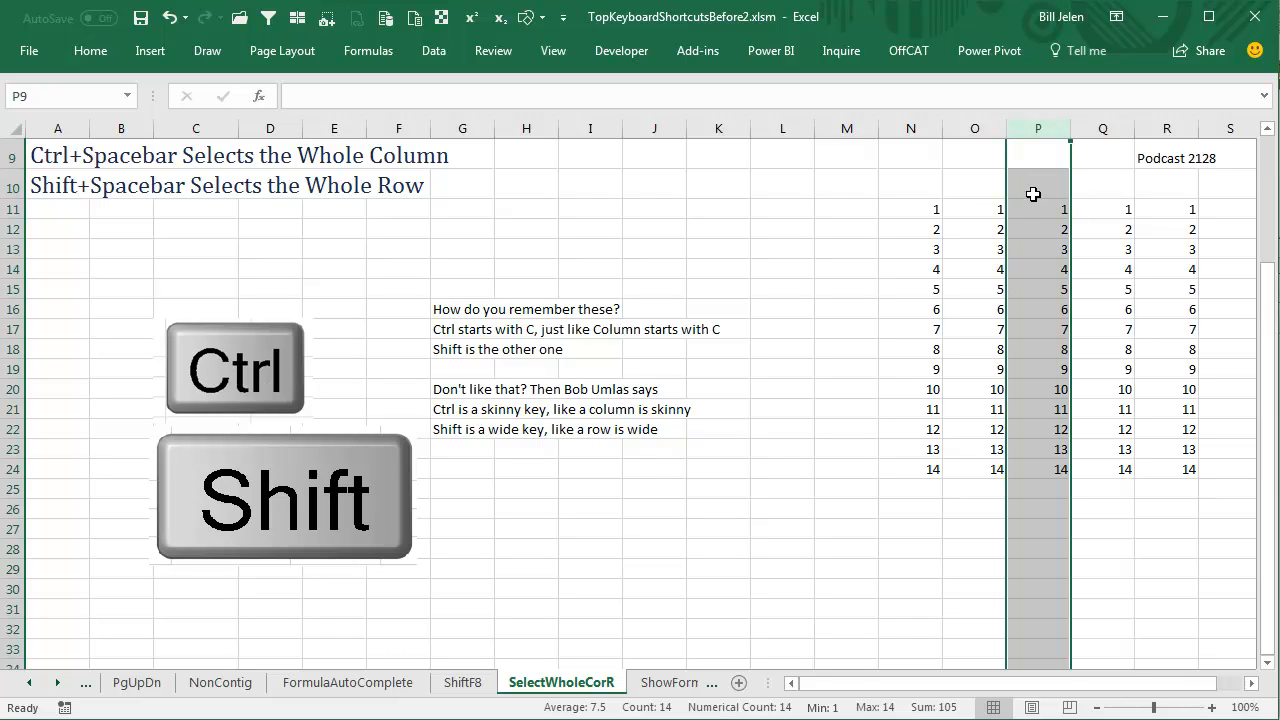
pyautogui.moveTo(453, 515)
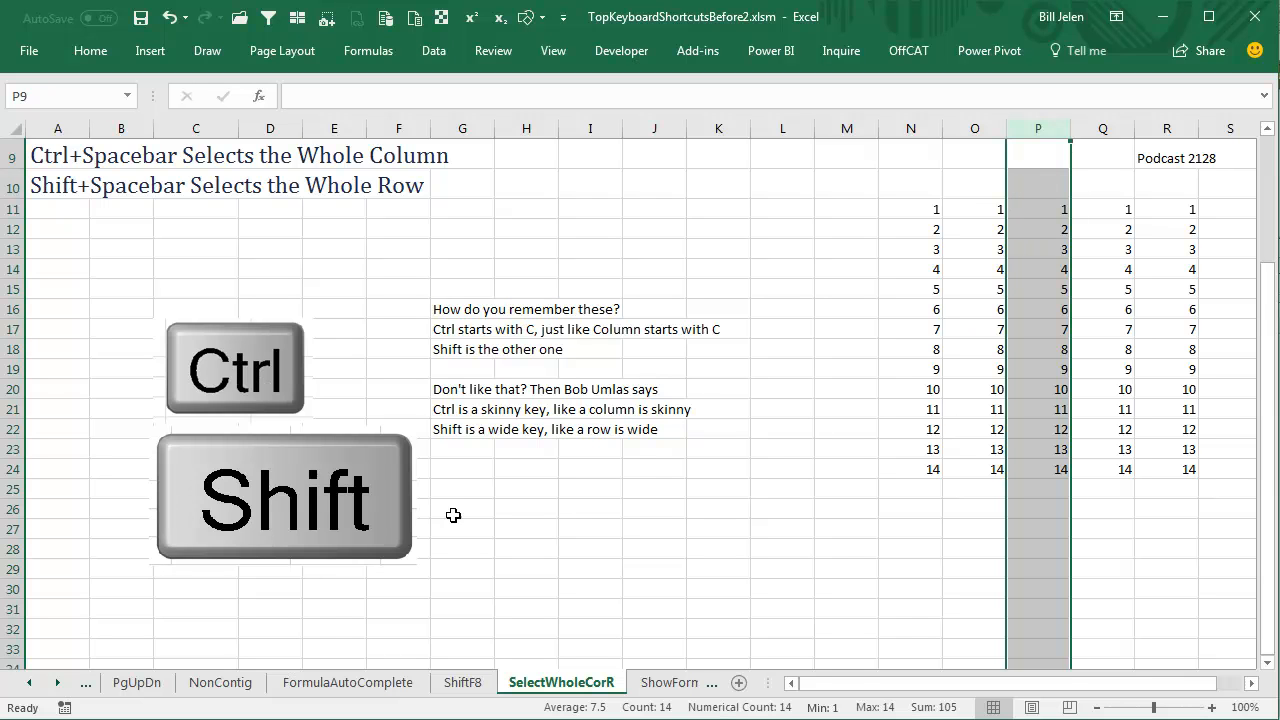
pyautogui.moveTo(968, 287)
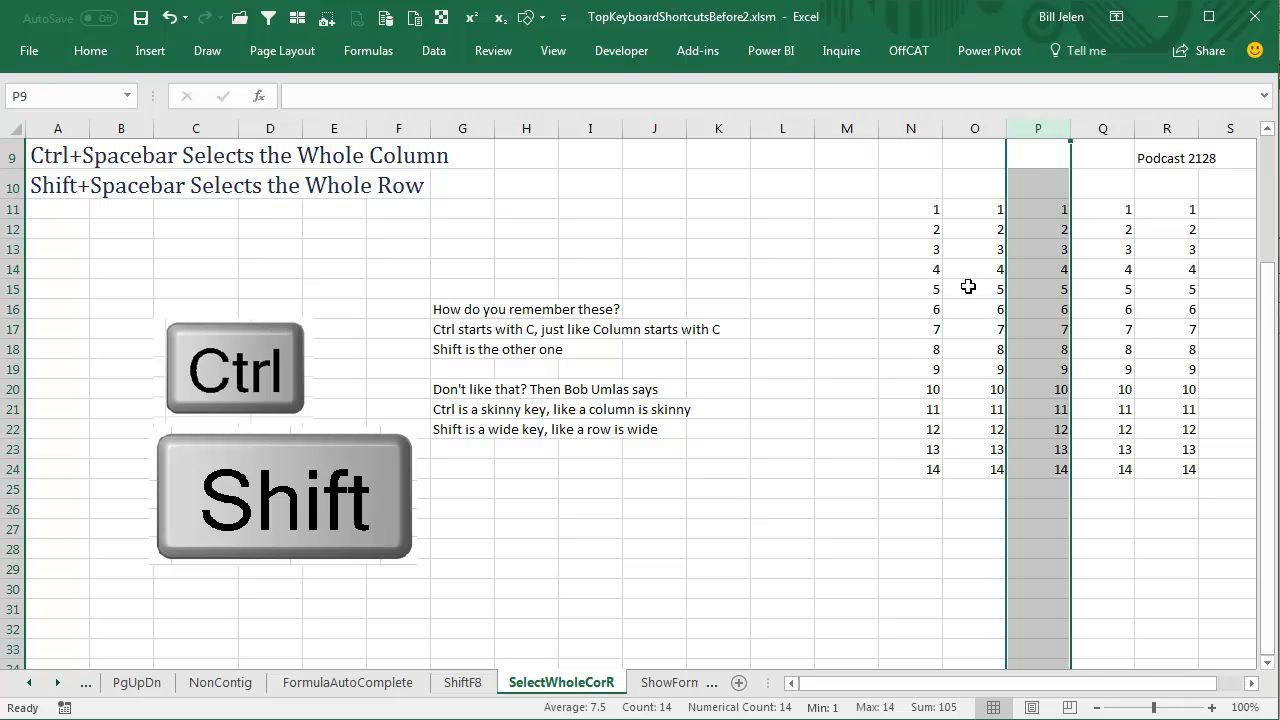
pyautogui.moveTo(1047, 268)
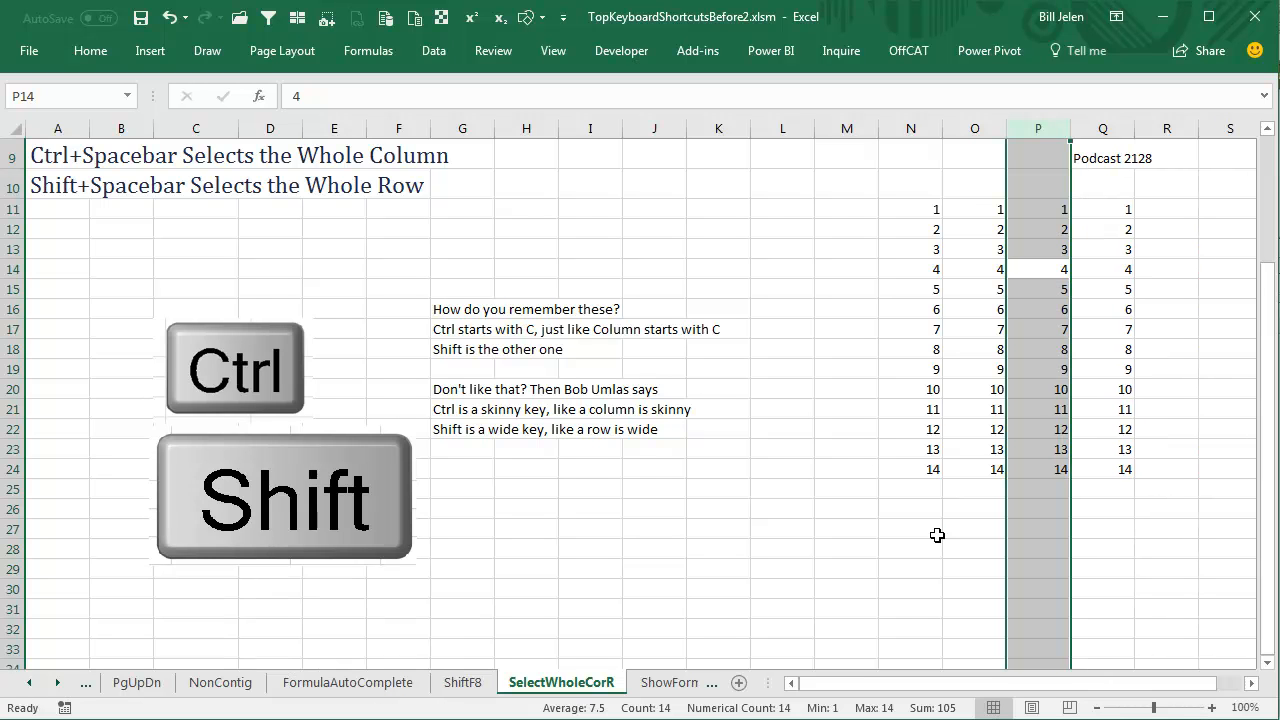
# Select all of row 13, the row of 3s, with Shift+Spacebar.
pyautogui.click(1037, 249)
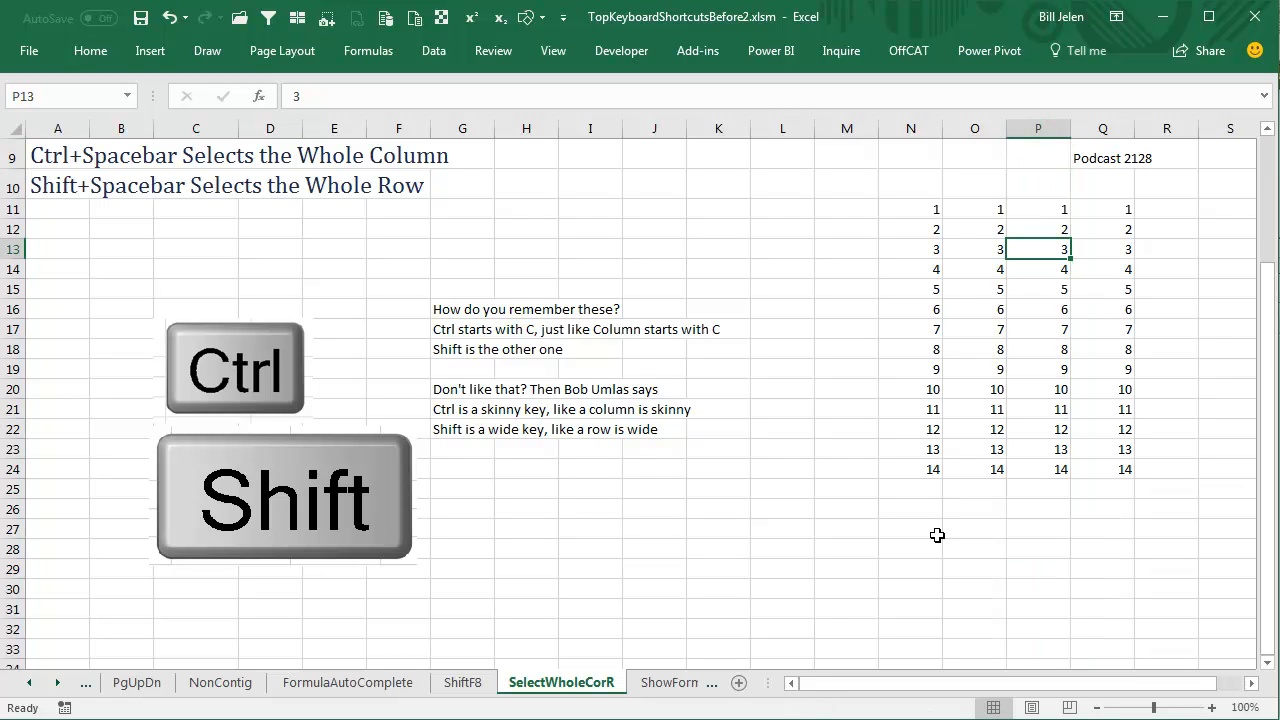
pyautogui.press('shift+space')
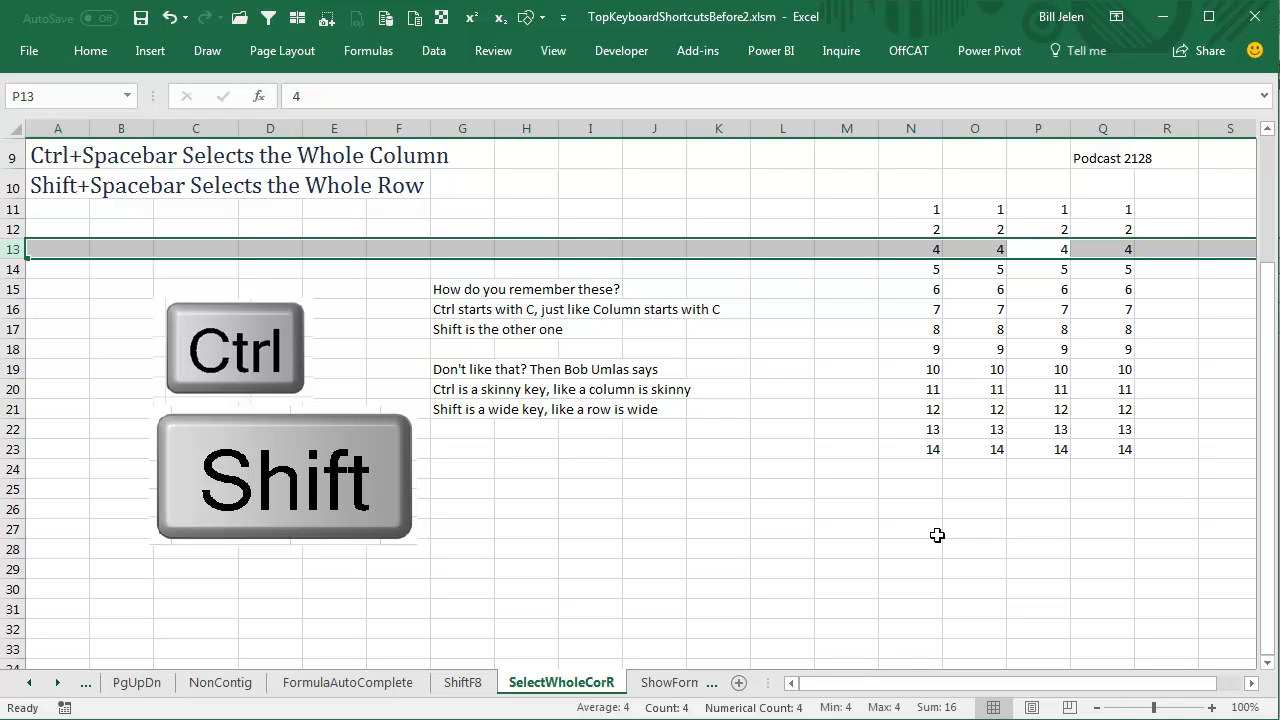
pyautogui.moveTo(864, 551)
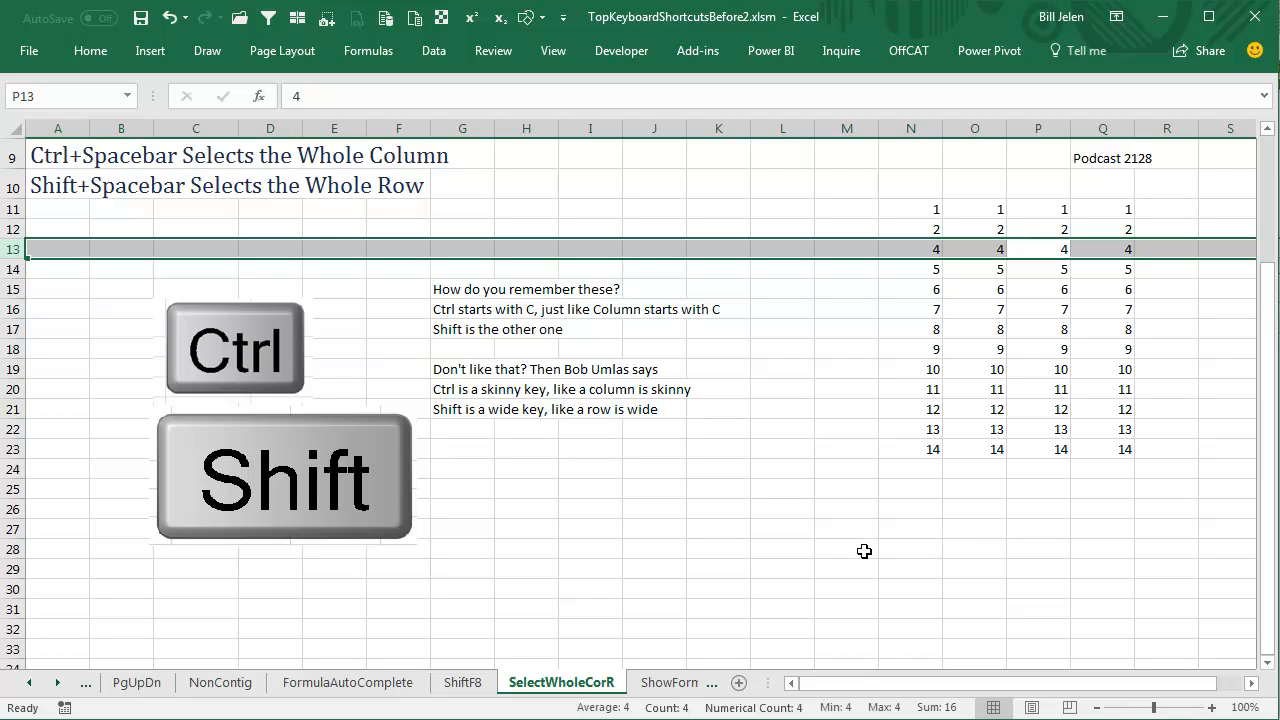